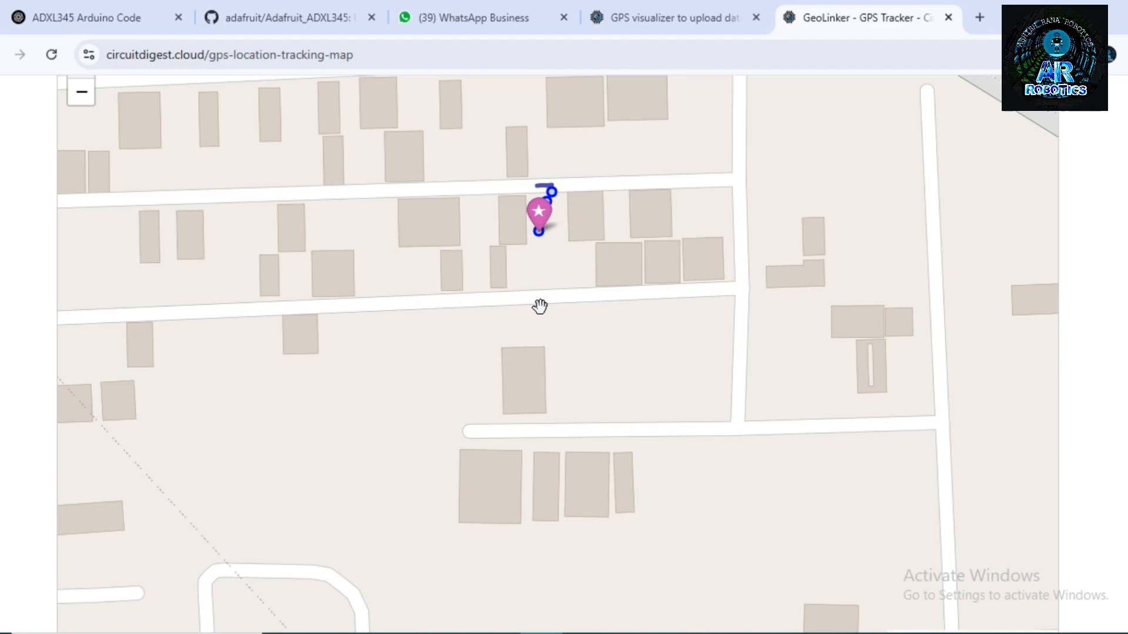
pyautogui.moveTo(512, 198)
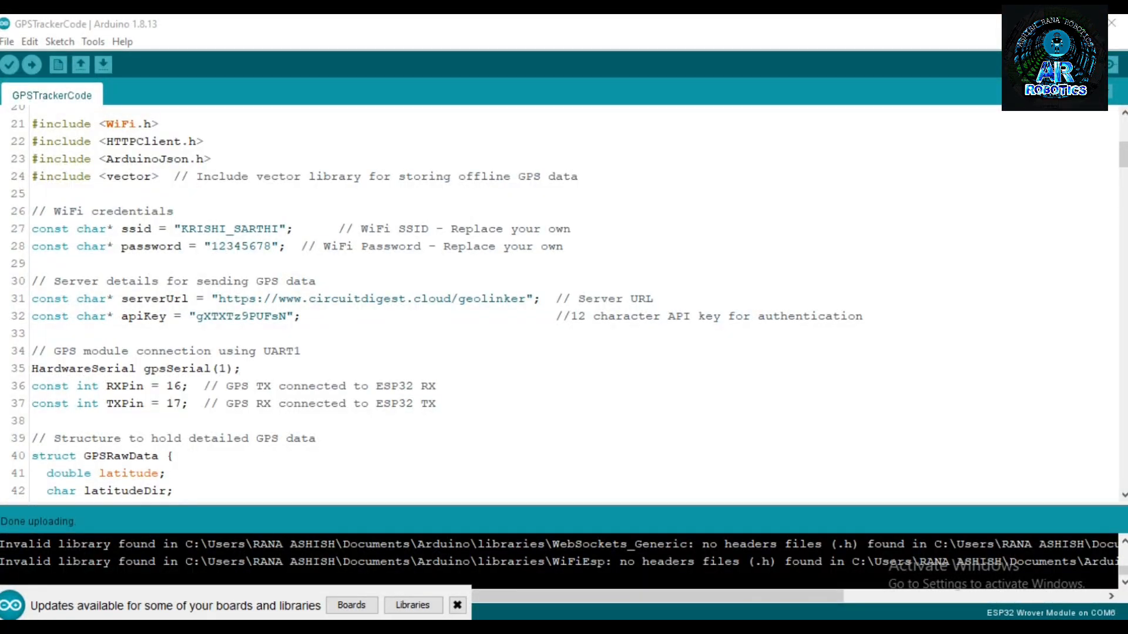
pyautogui.moveTo(190, 609)
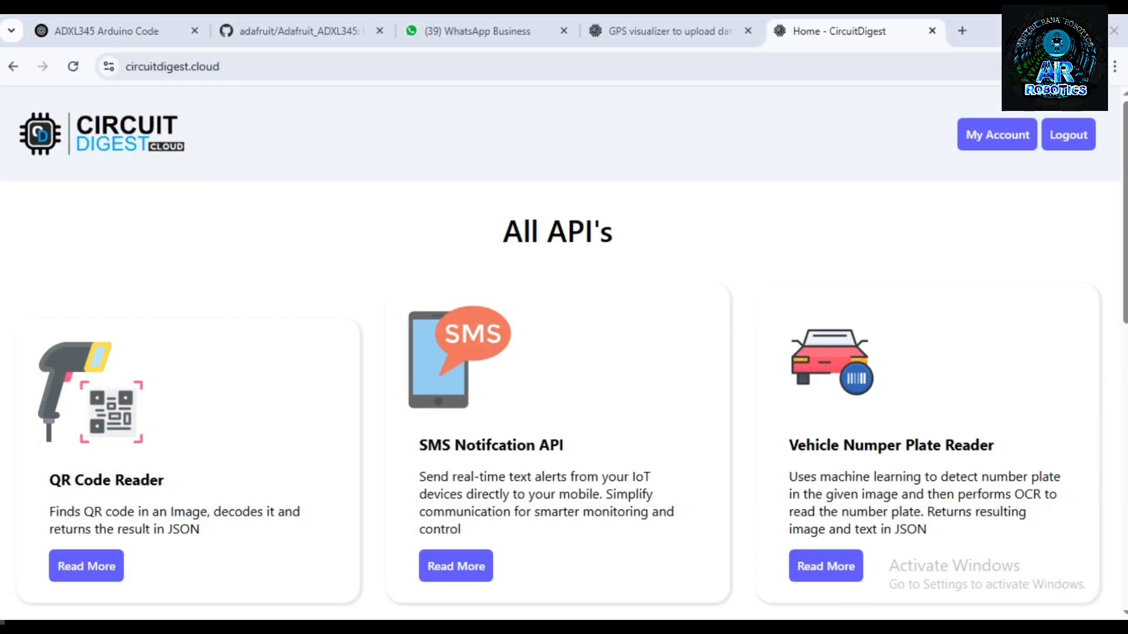
pyautogui.moveTo(1013, 166)
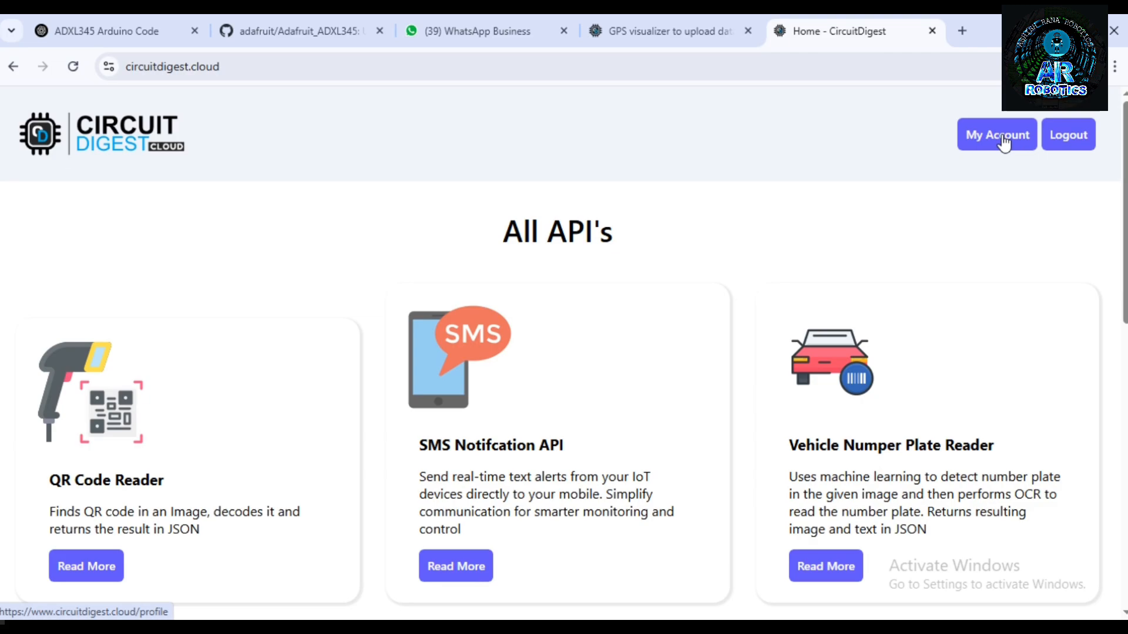
pyautogui.click(996, 135)
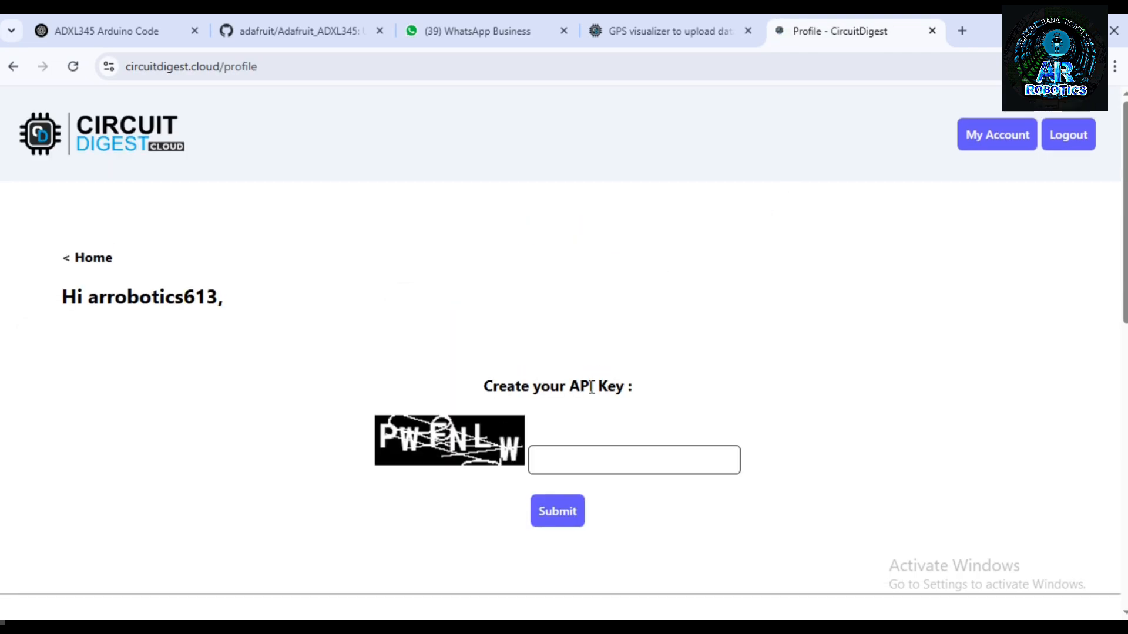
pyautogui.click(633, 460)
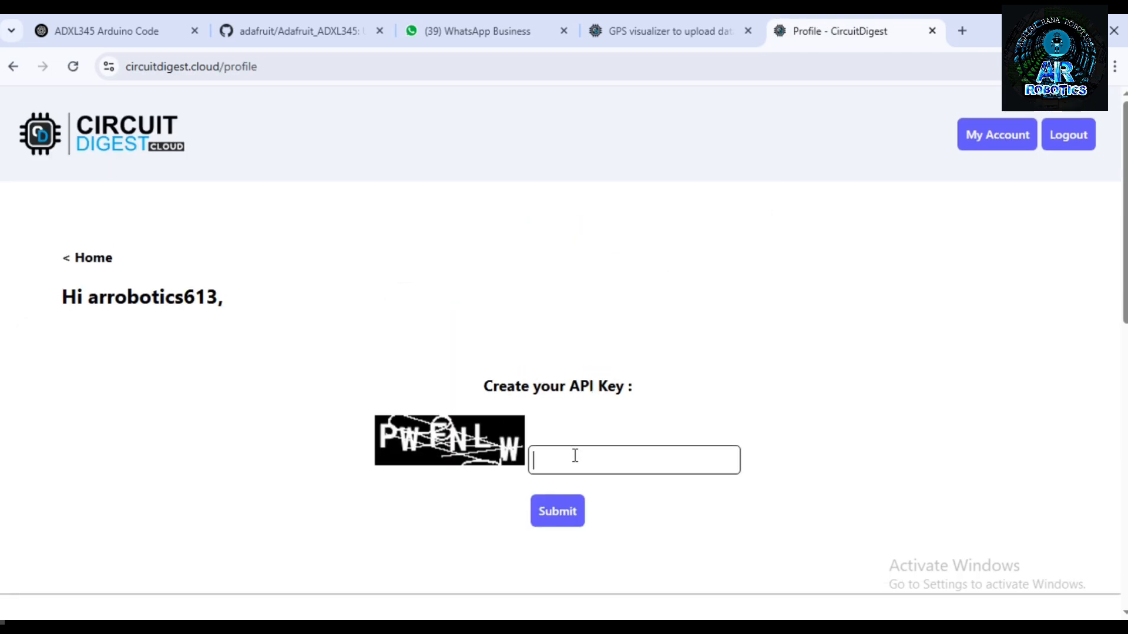
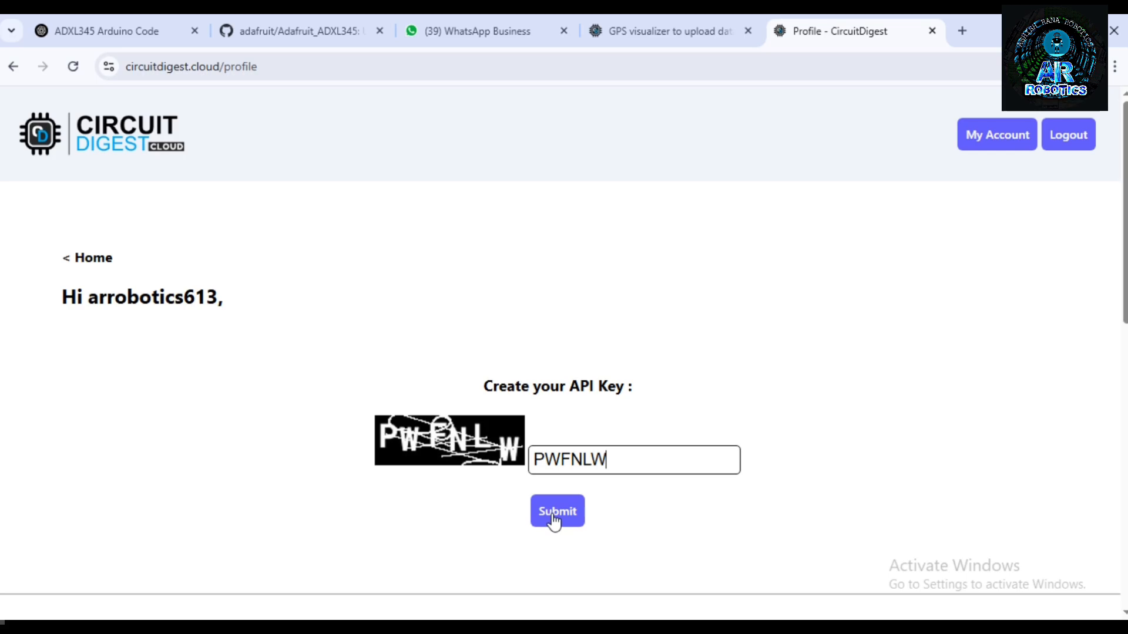
pyautogui.click(557, 512)
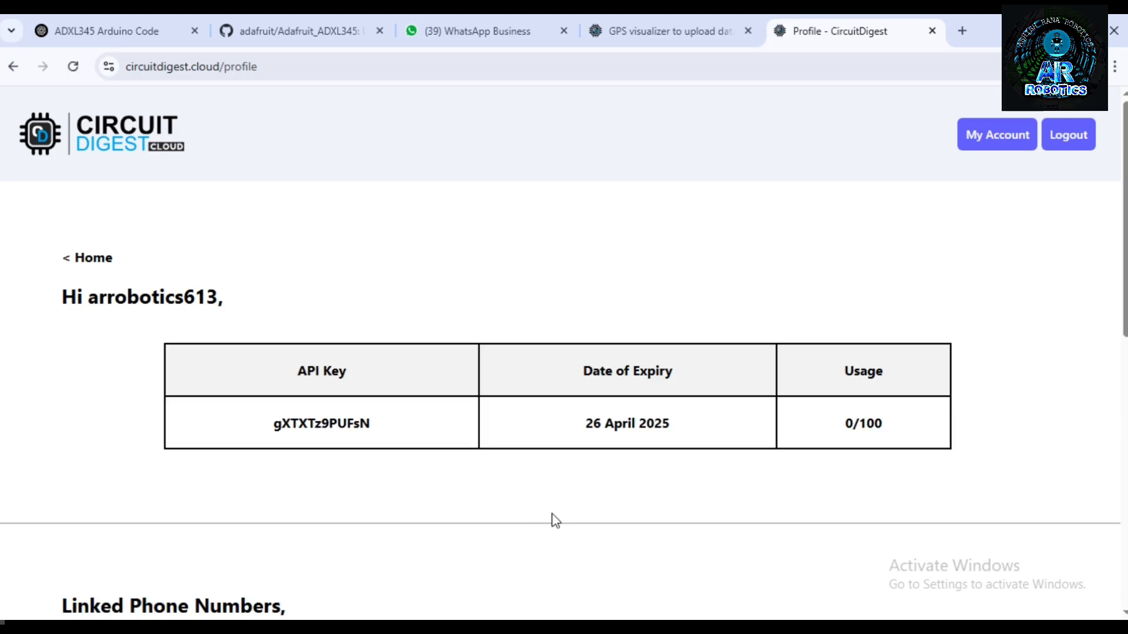
pyautogui.moveTo(572, 429)
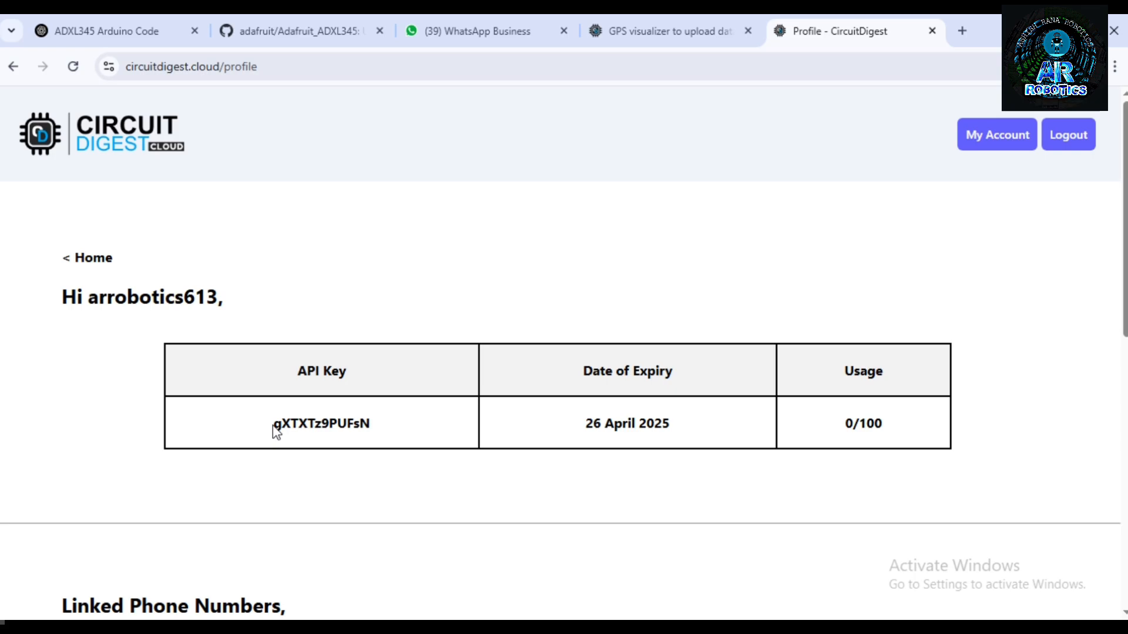
pyautogui.doubleClick(320, 423)
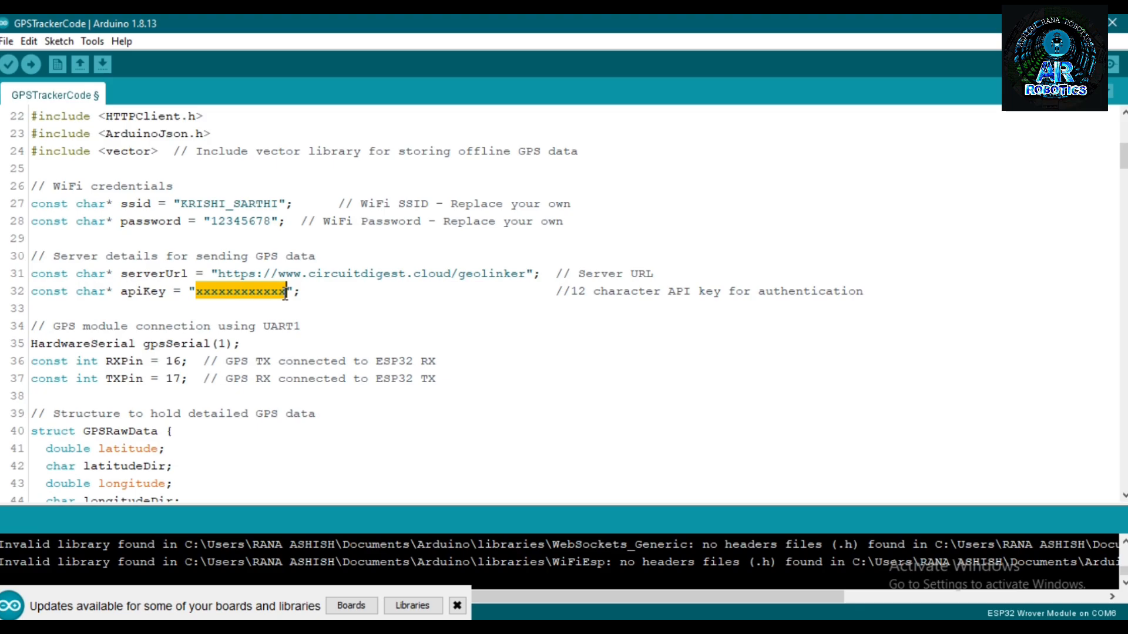
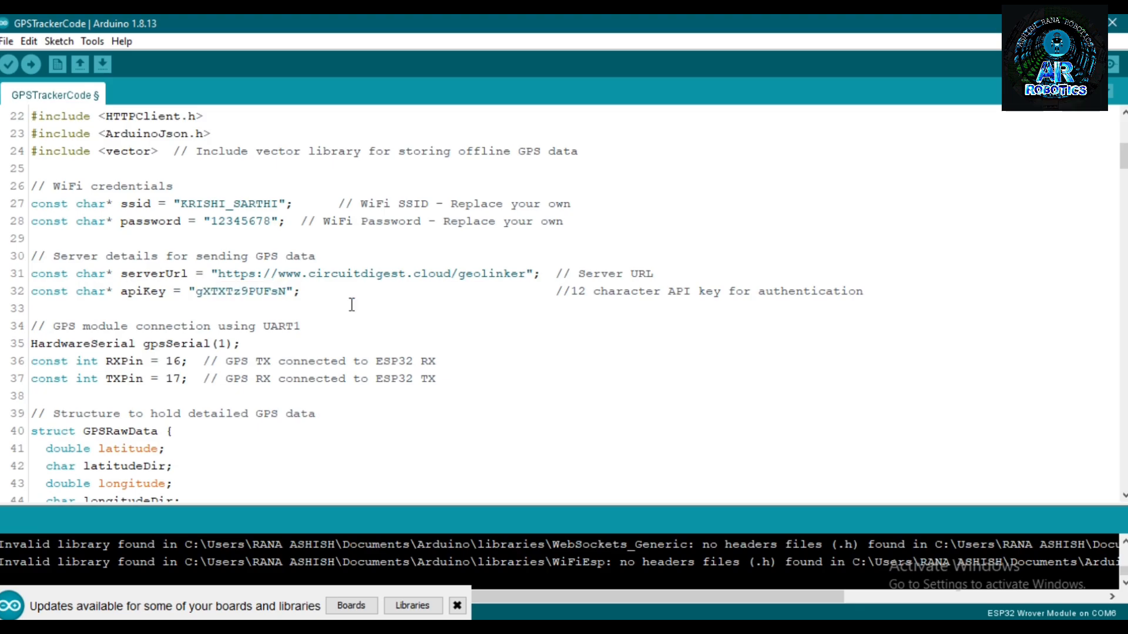
pyautogui.scroll(-3)
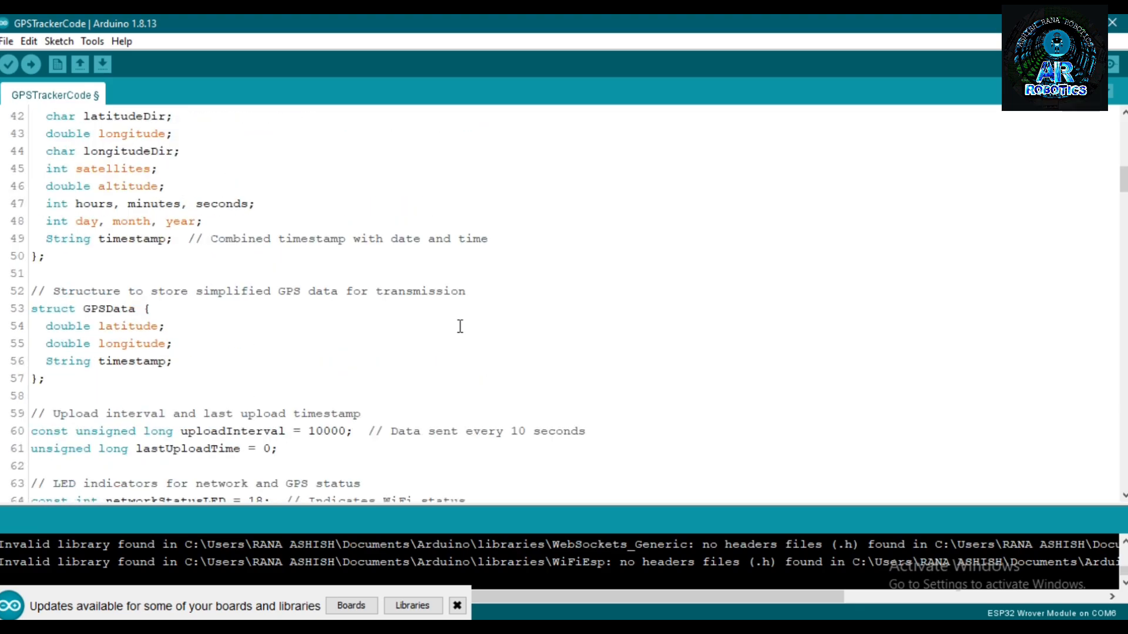
pyautogui.scroll(-3)
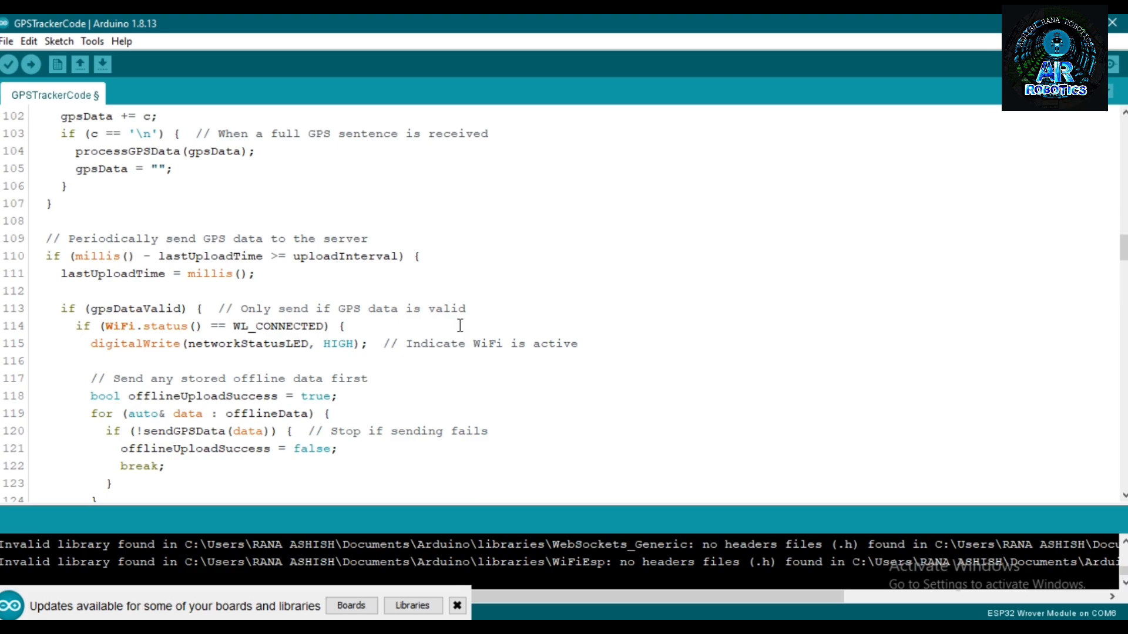
pyautogui.scroll(3)
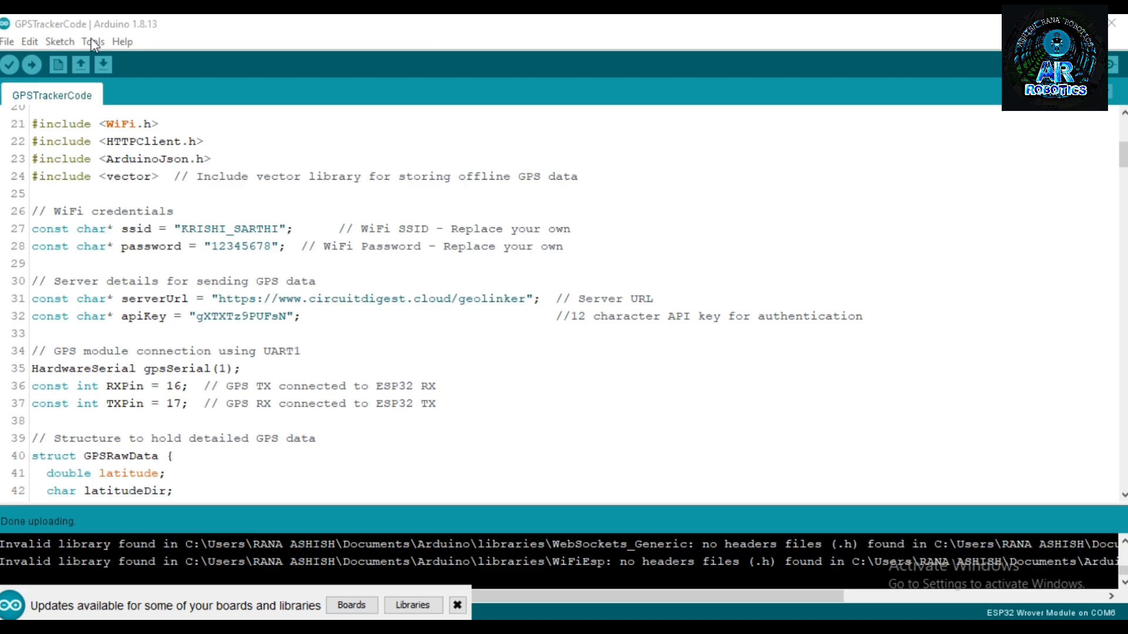
# Confirm the ESP32 board and port under Tools, then compile and upload the sketch.
pyautogui.click(92, 41)
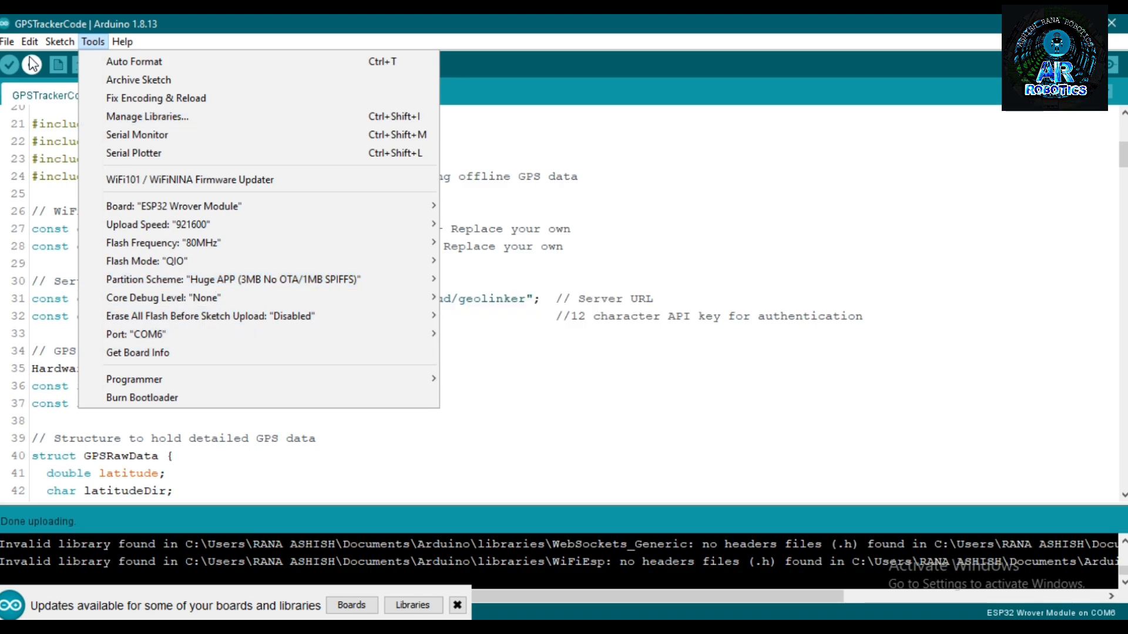
pyautogui.click(31, 64)
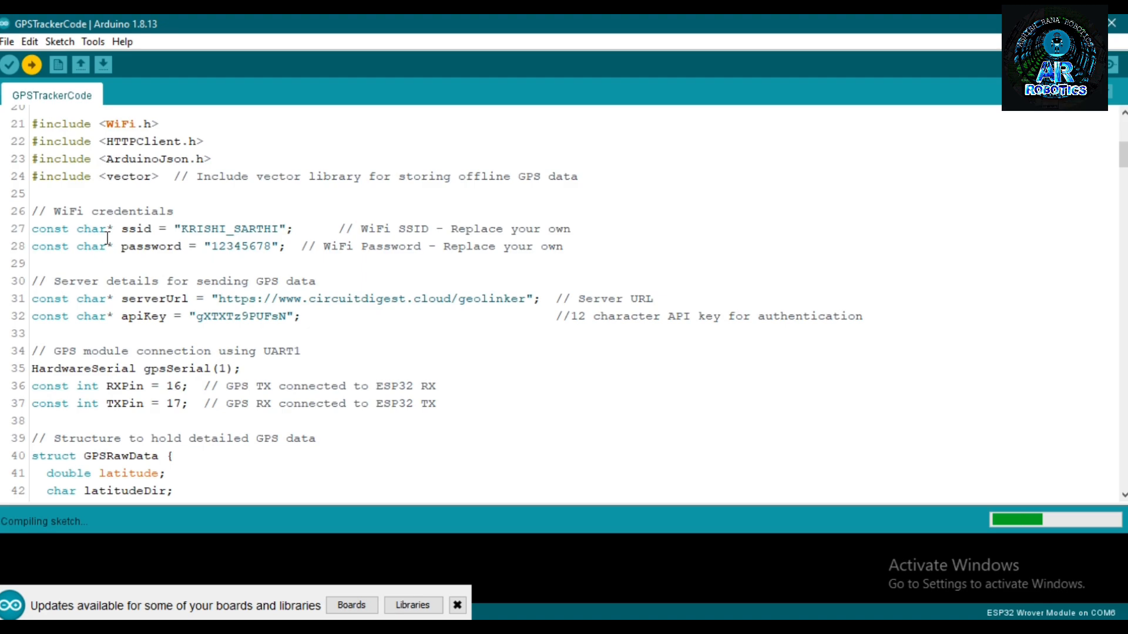
pyautogui.moveTo(524, 412)
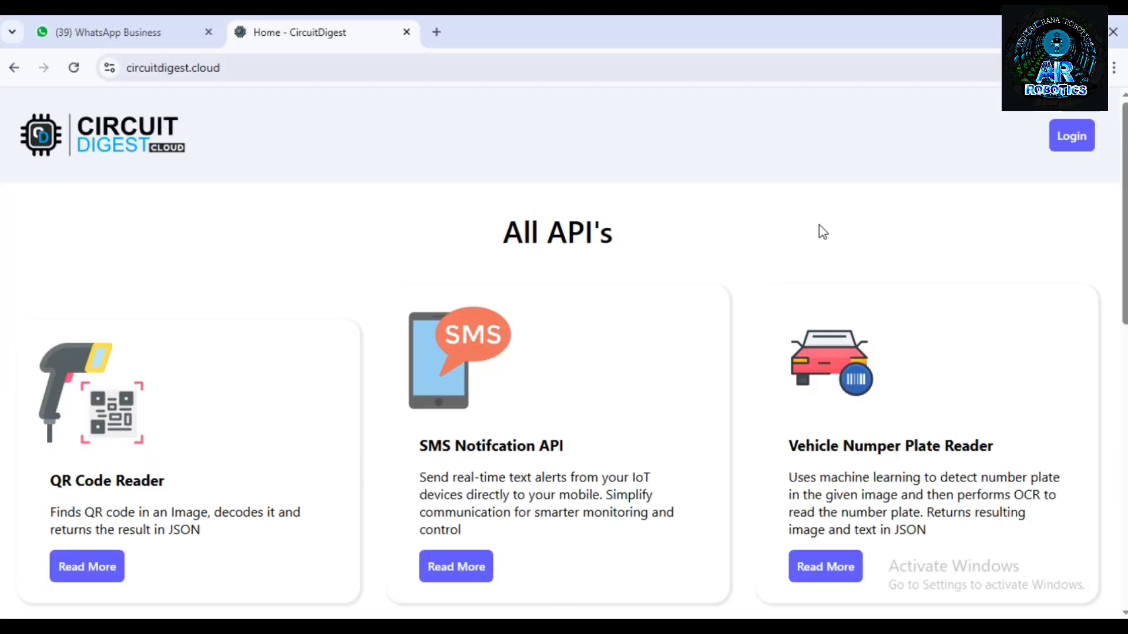
# Log in to Circuit Digest Cloud with email and password and scroll the API list to the GeoLinker card.
pyautogui.click(1071, 135)
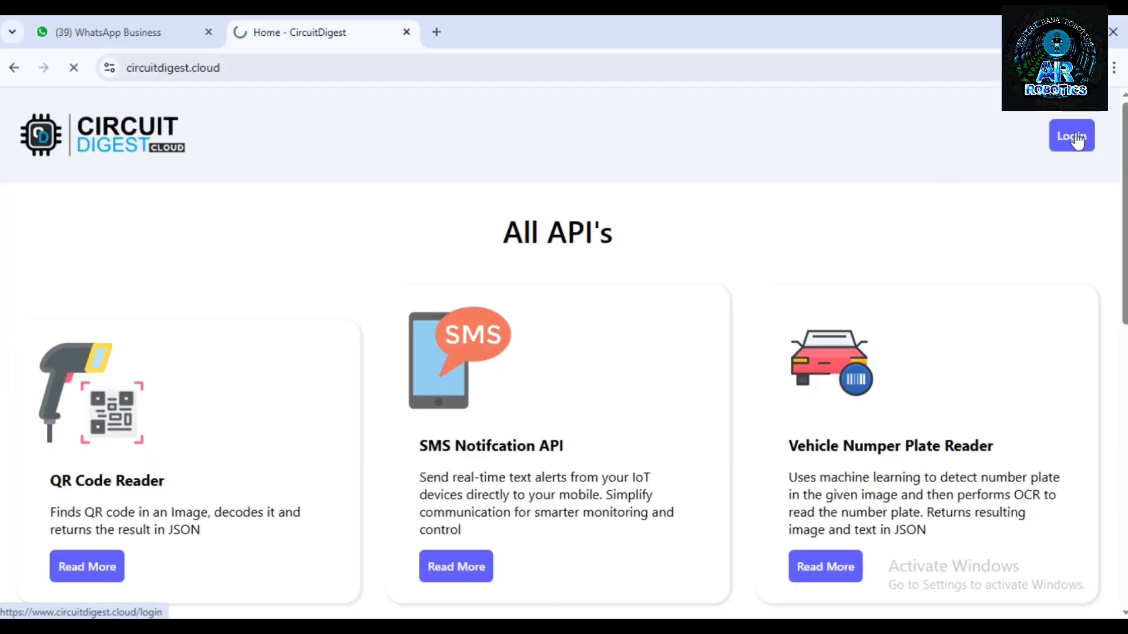
pyautogui.click(1071, 135)
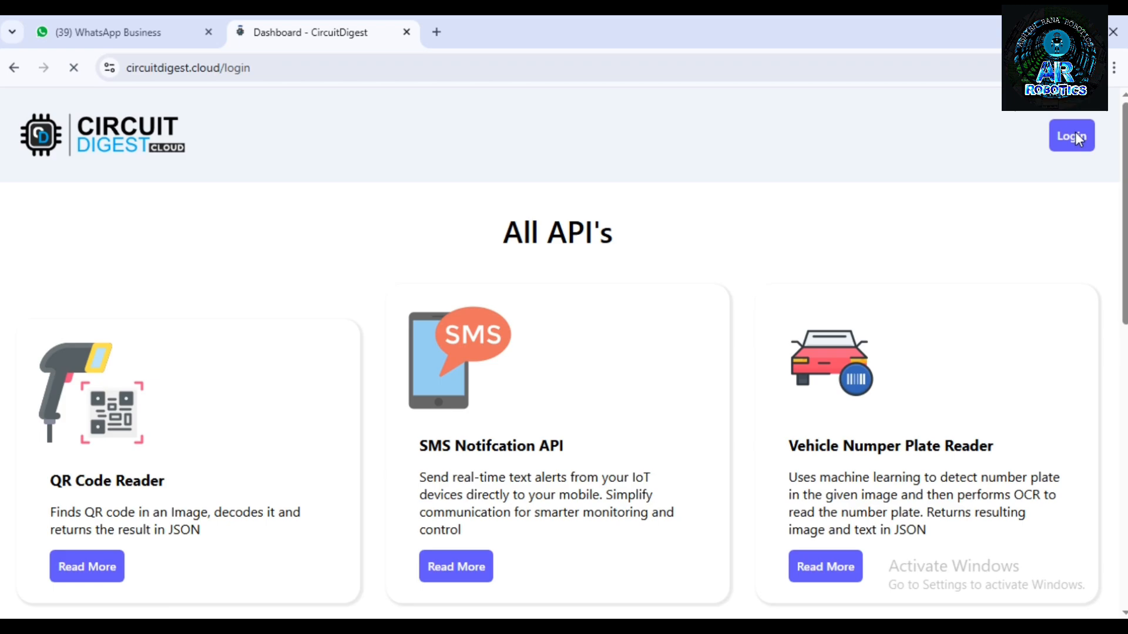
pyautogui.click(1071, 135)
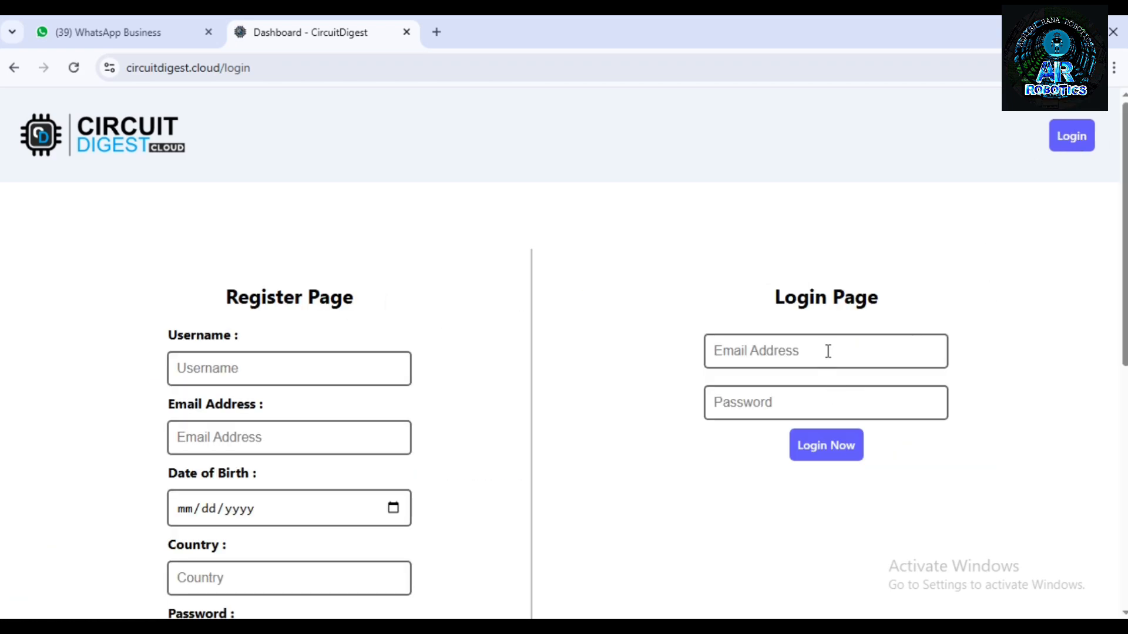
pyautogui.click(825, 402)
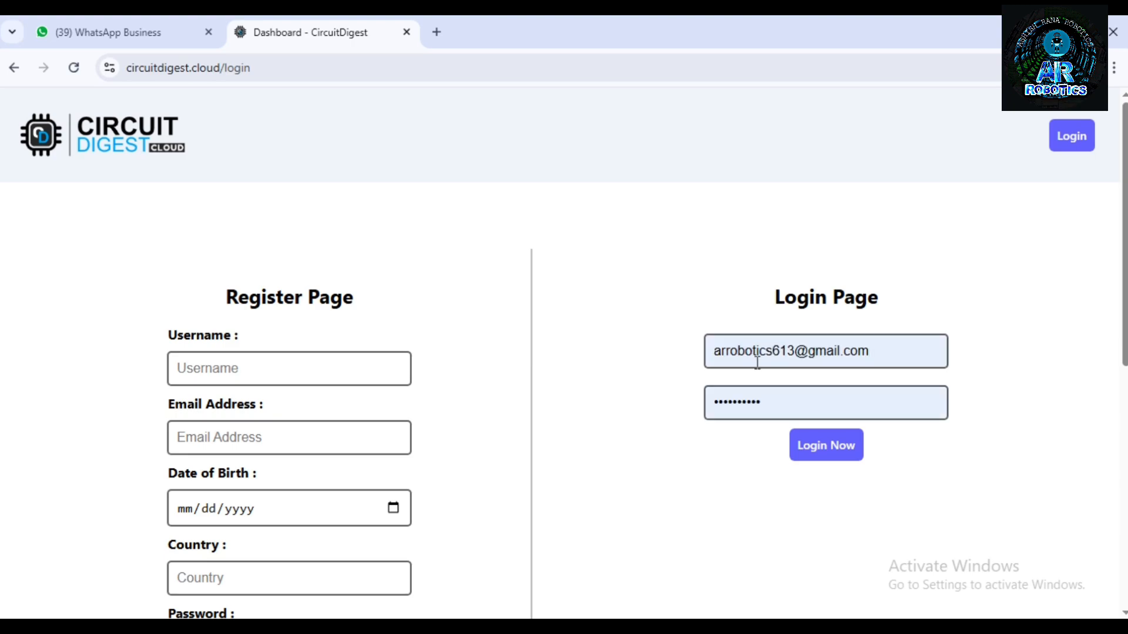
pyautogui.click(825, 445)
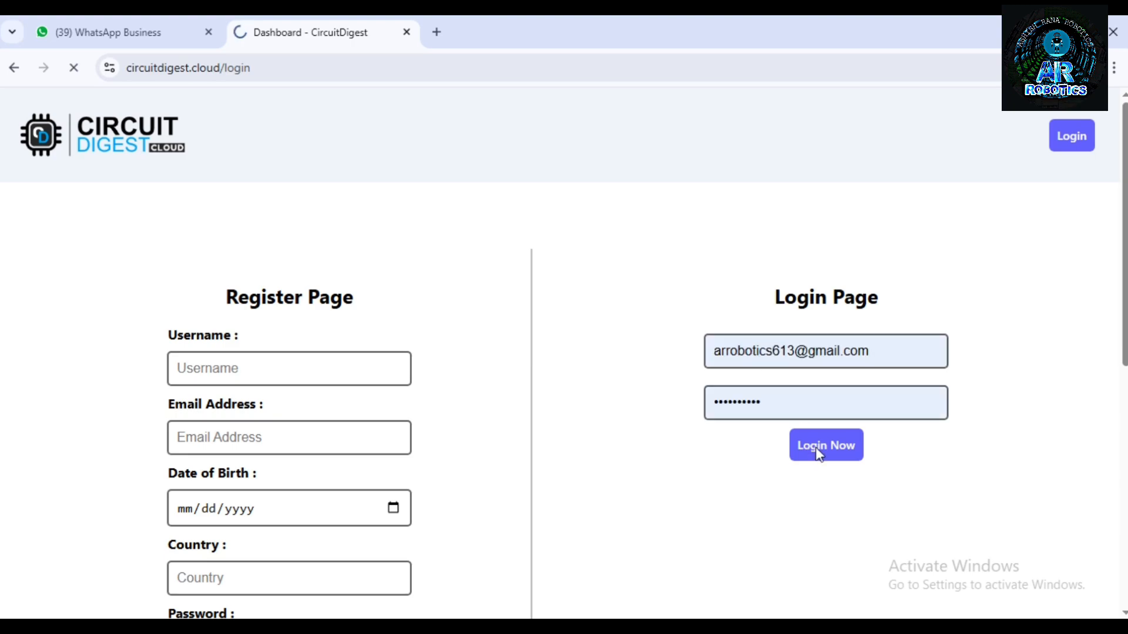
pyautogui.click(824, 445)
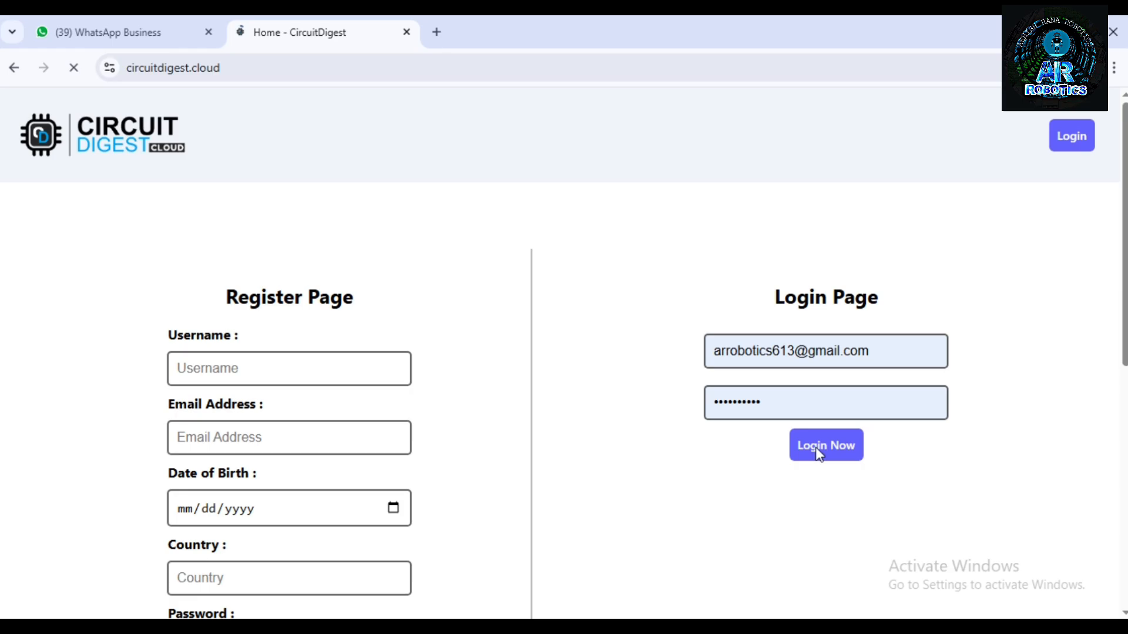
pyautogui.click(824, 444)
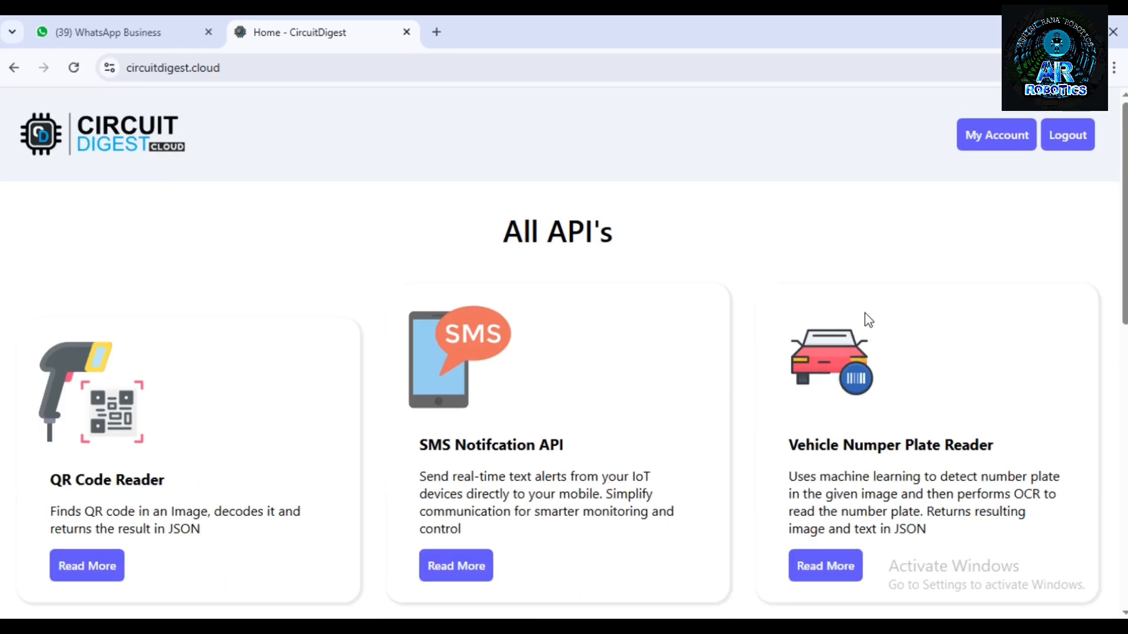
pyautogui.scroll(-3)
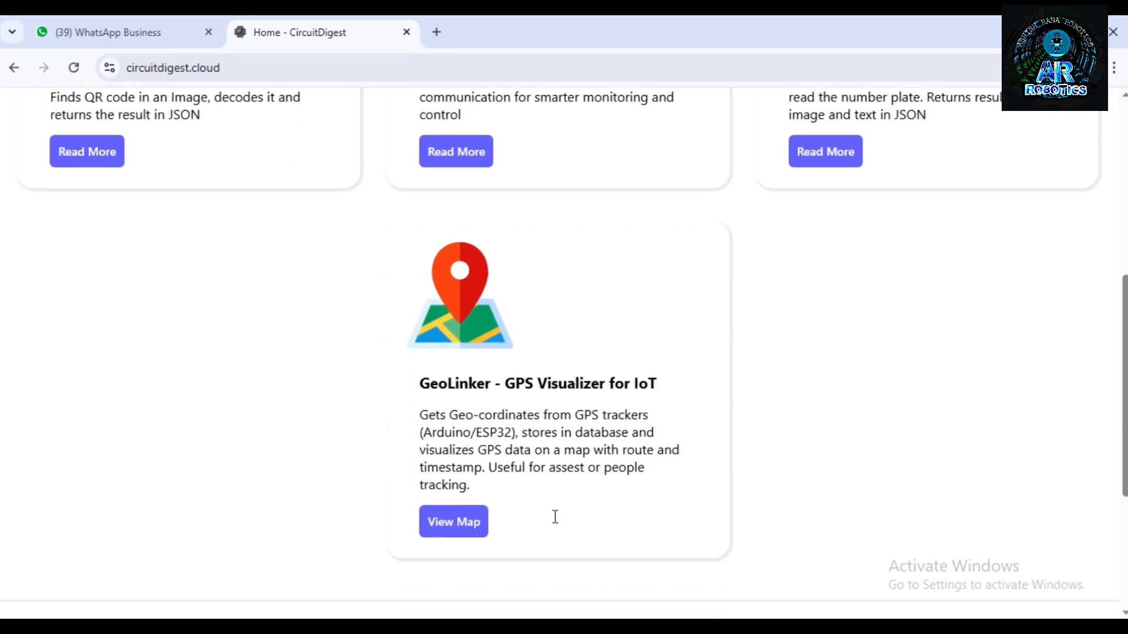
# Open the GeoLinker GPS tracking map via View Map and bring the map into view.
pyautogui.click(452, 521)
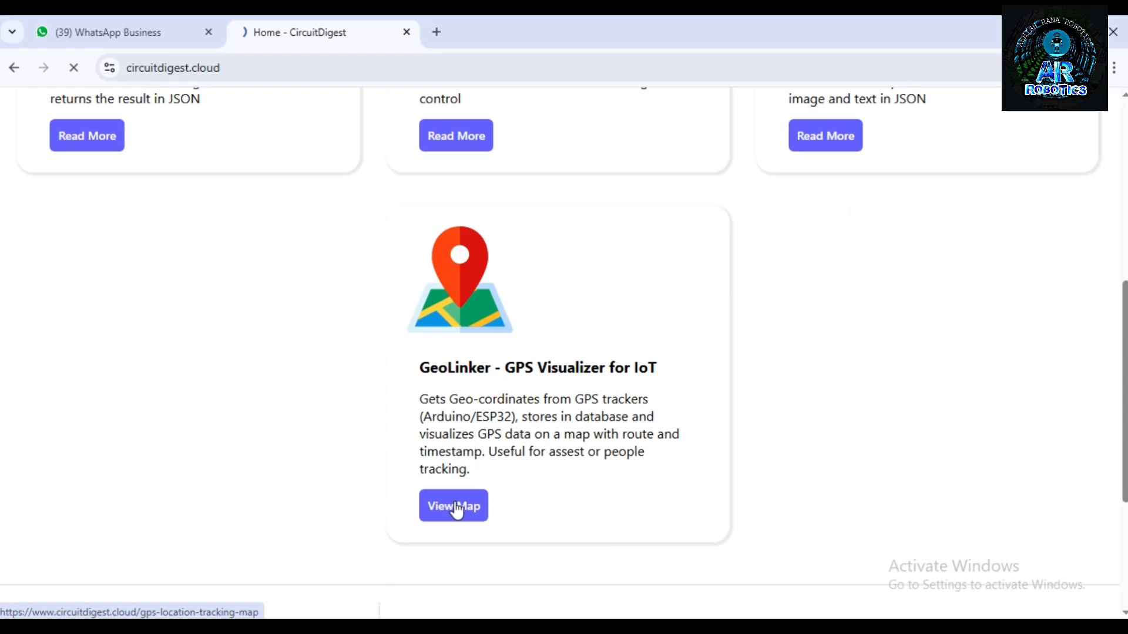
pyautogui.click(452, 506)
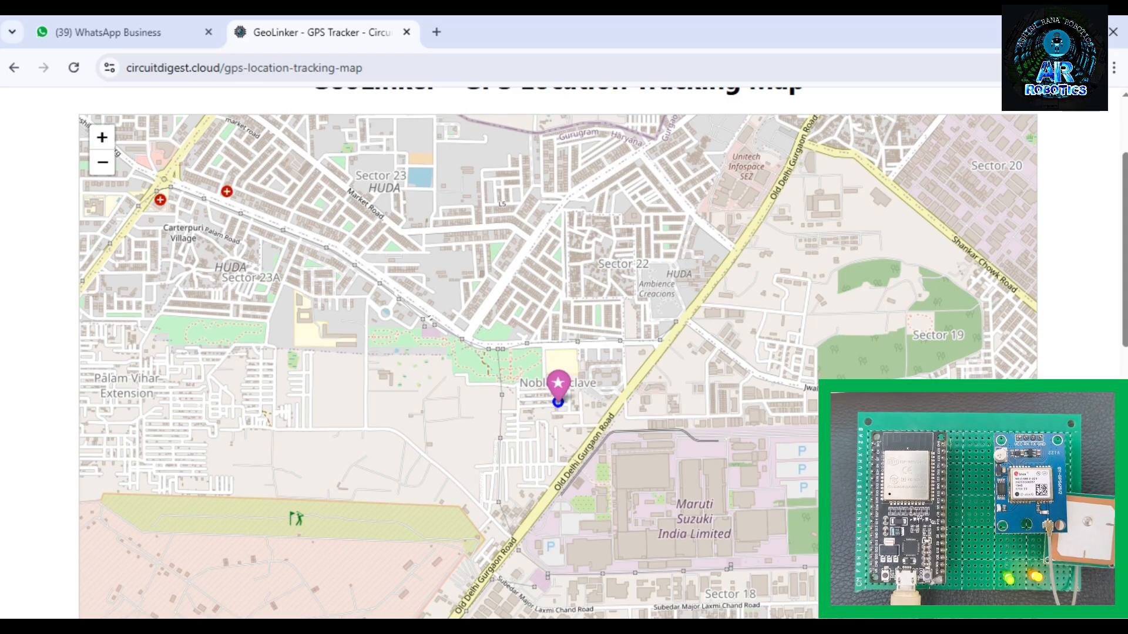
pyautogui.scroll(-3)
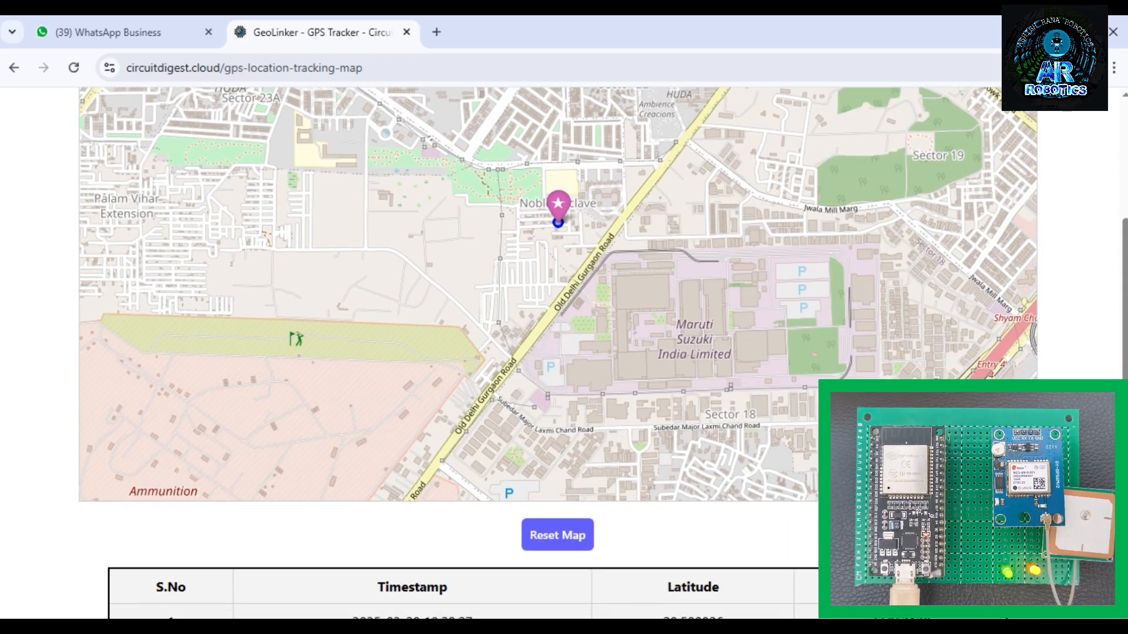
pyautogui.scroll(-3)
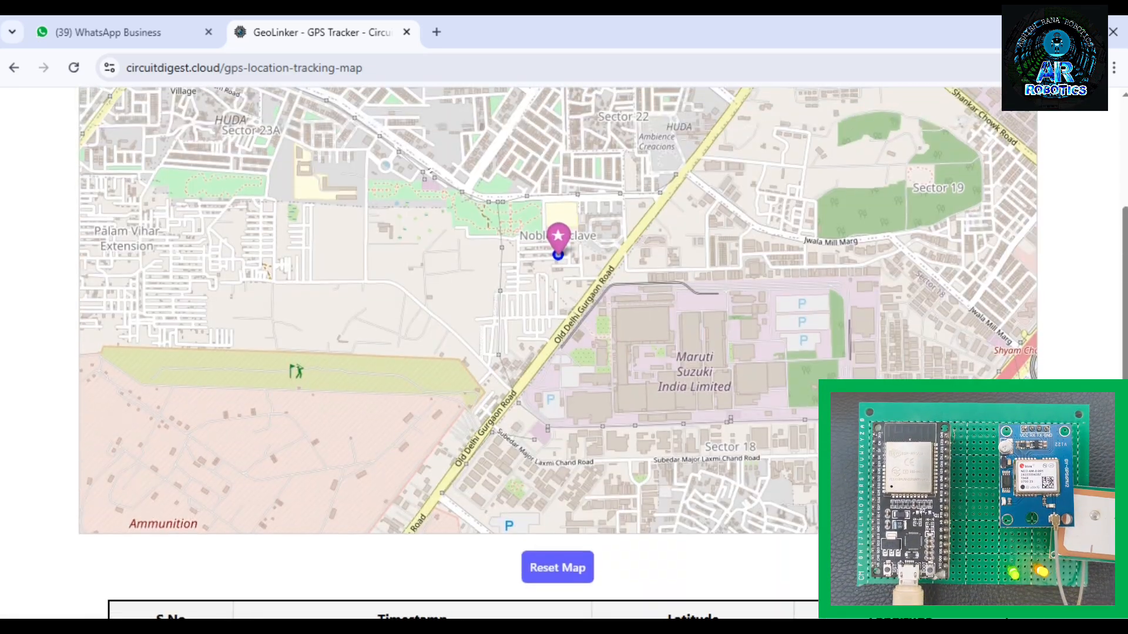
pyautogui.scroll(3)
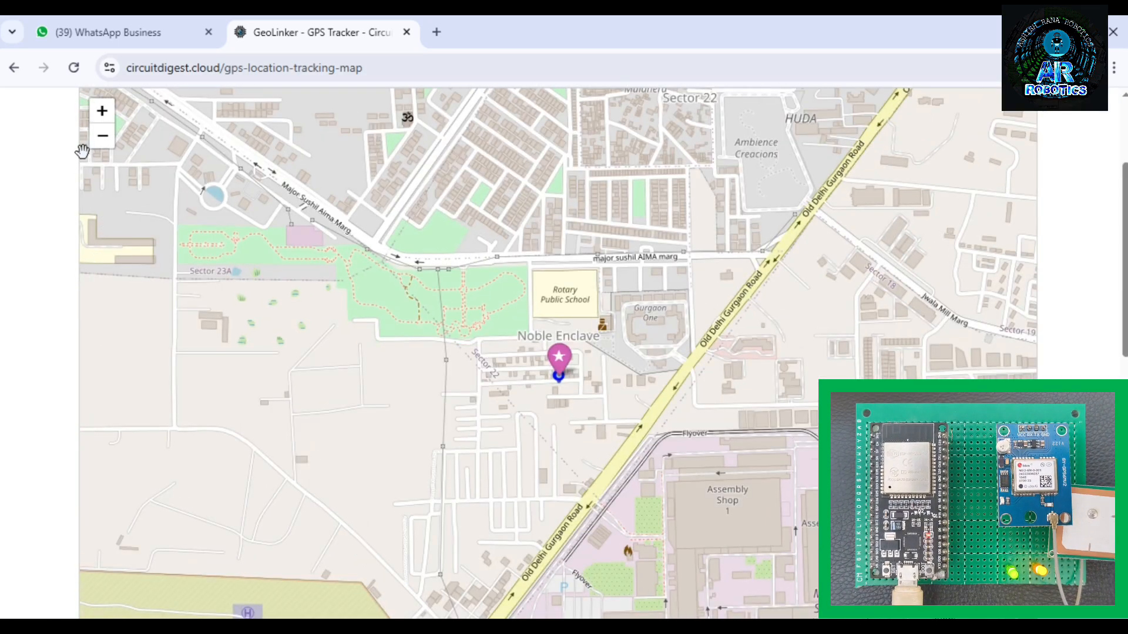
# Zoom in to street level on the device pin in Noble Enclave, then back out to show Delhi and Gurugram.
pyautogui.click(102, 111)
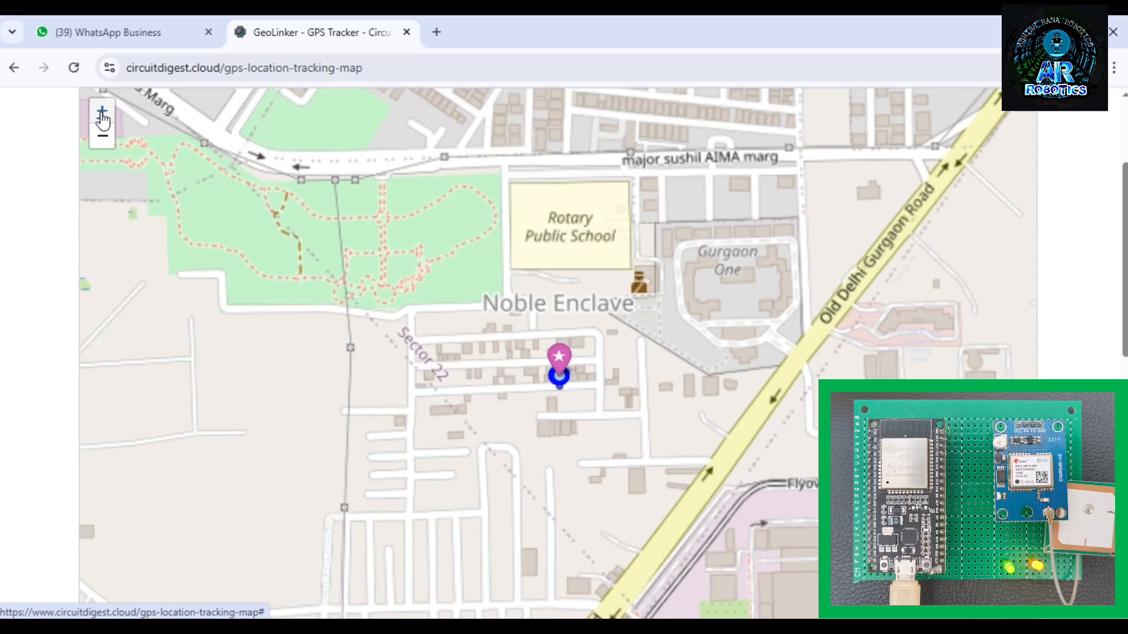
pyautogui.click(102, 114)
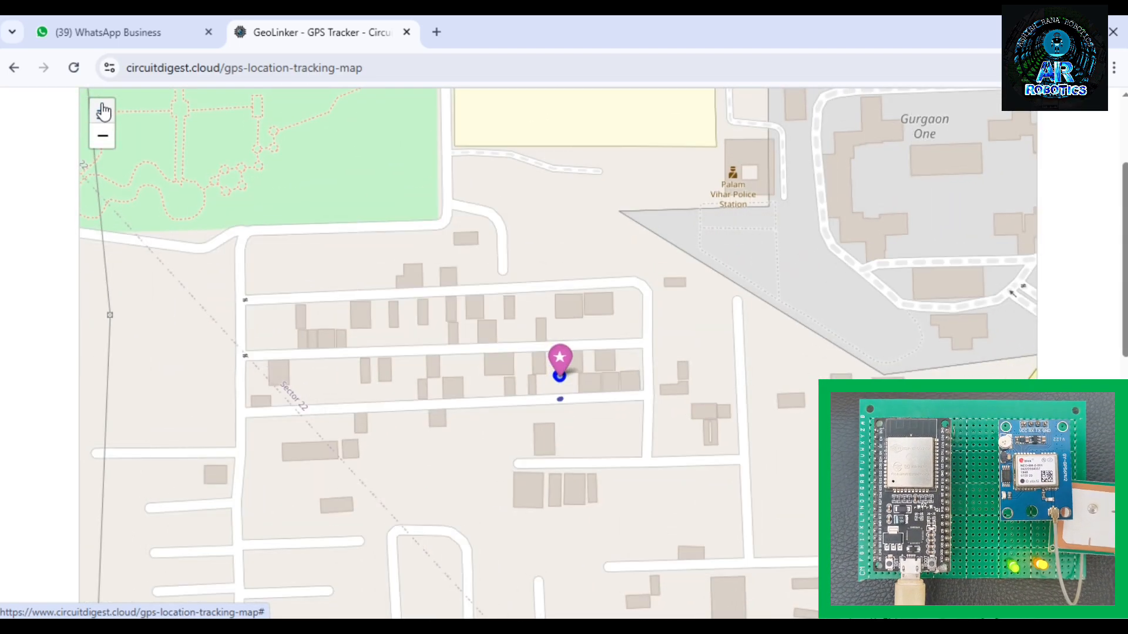
pyautogui.click(102, 110)
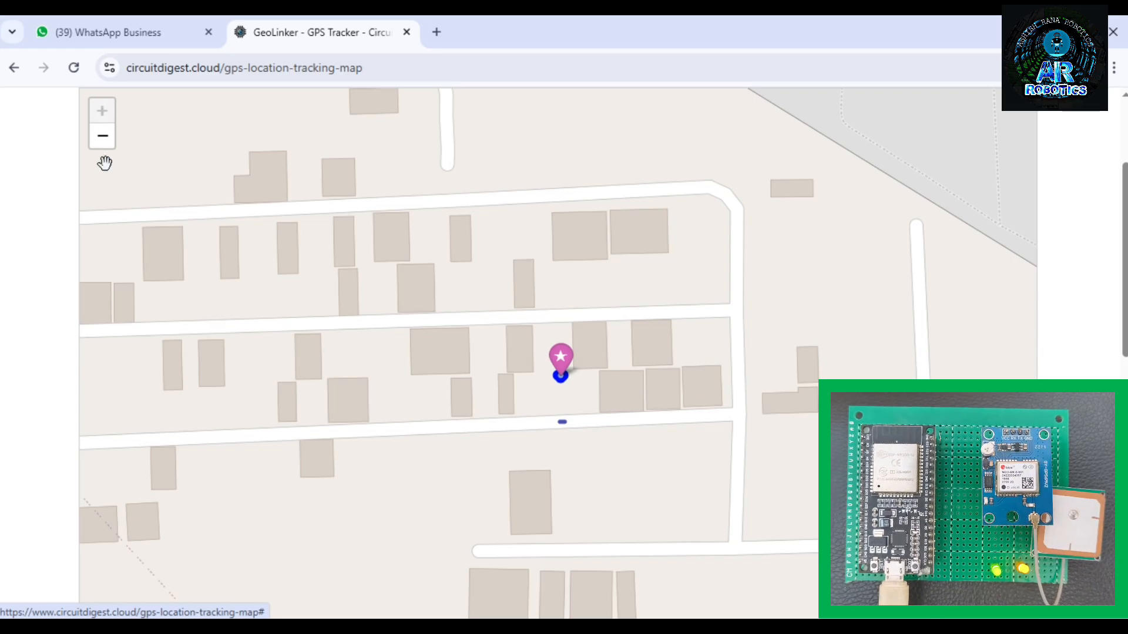
pyautogui.click(102, 137)
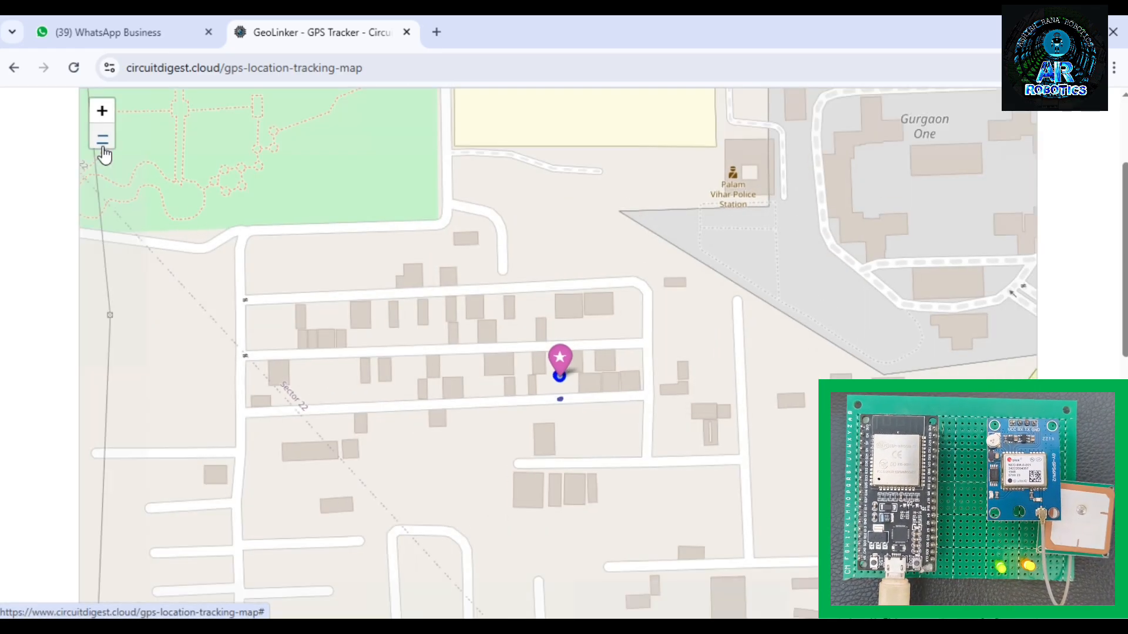
pyautogui.click(102, 138)
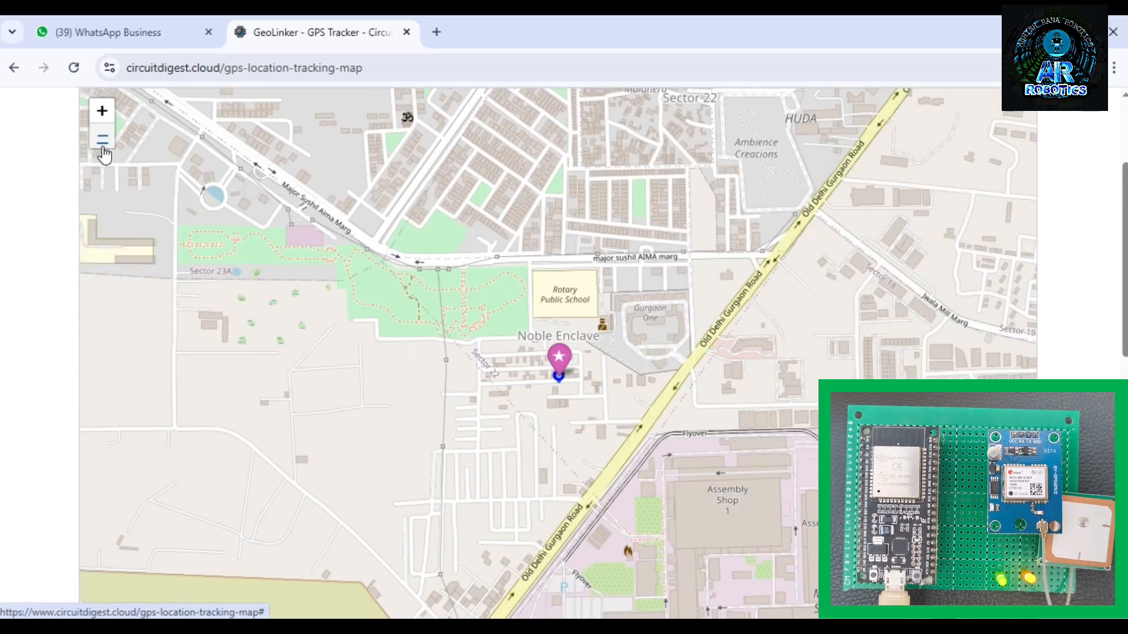
pyautogui.click(101, 138)
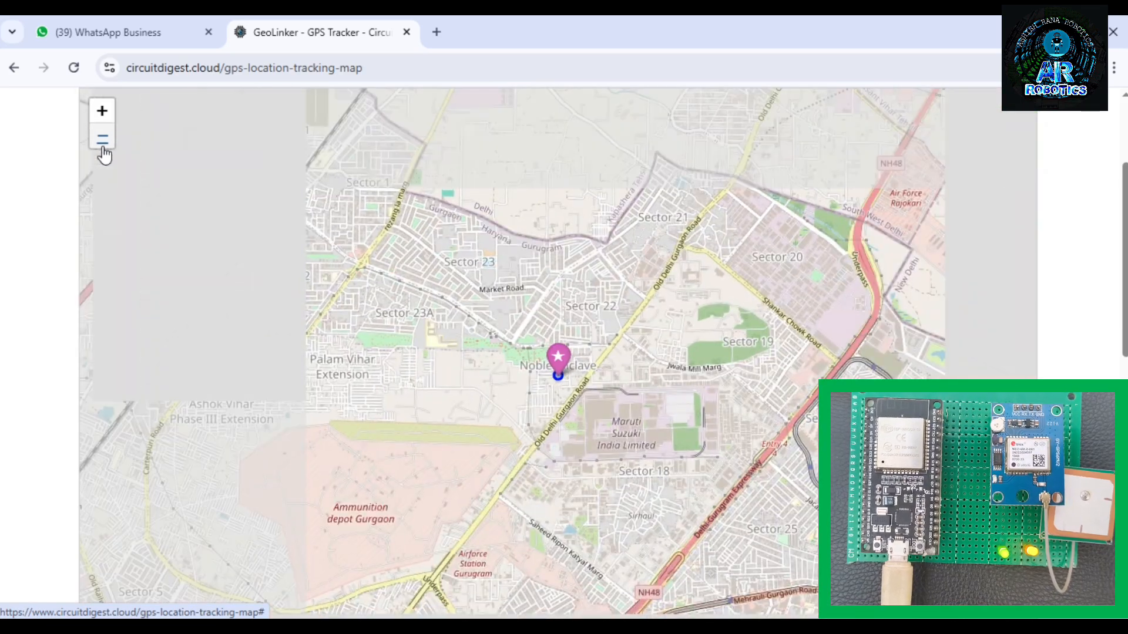
pyautogui.click(102, 138)
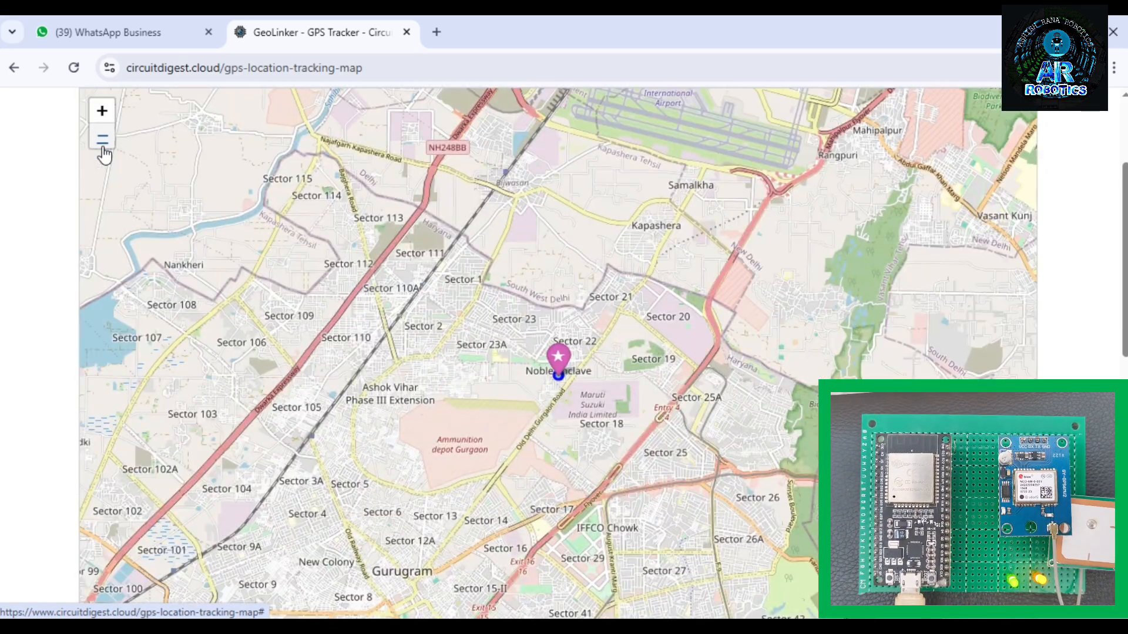
pyautogui.click(101, 136)
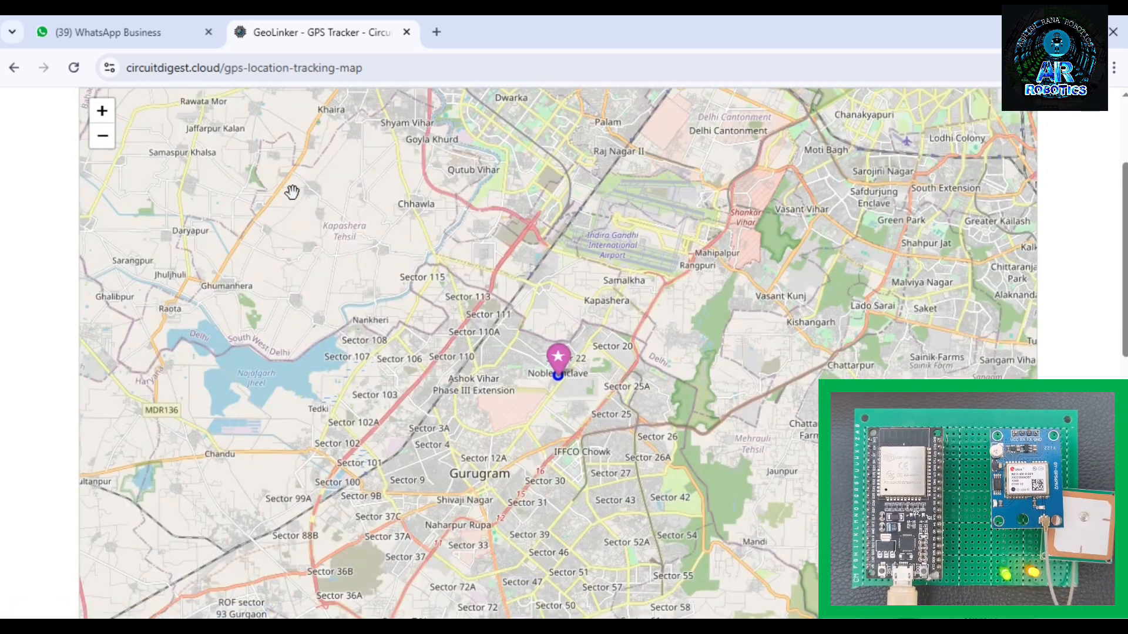
pyautogui.moveTo(459, 262)
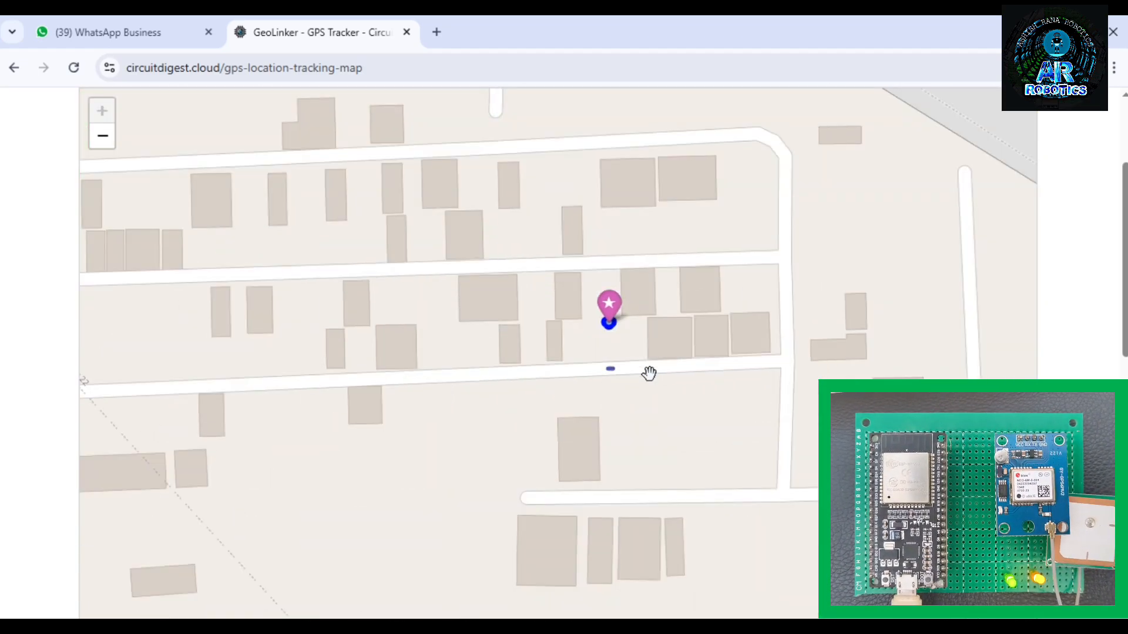
pyautogui.moveTo(459, 480)
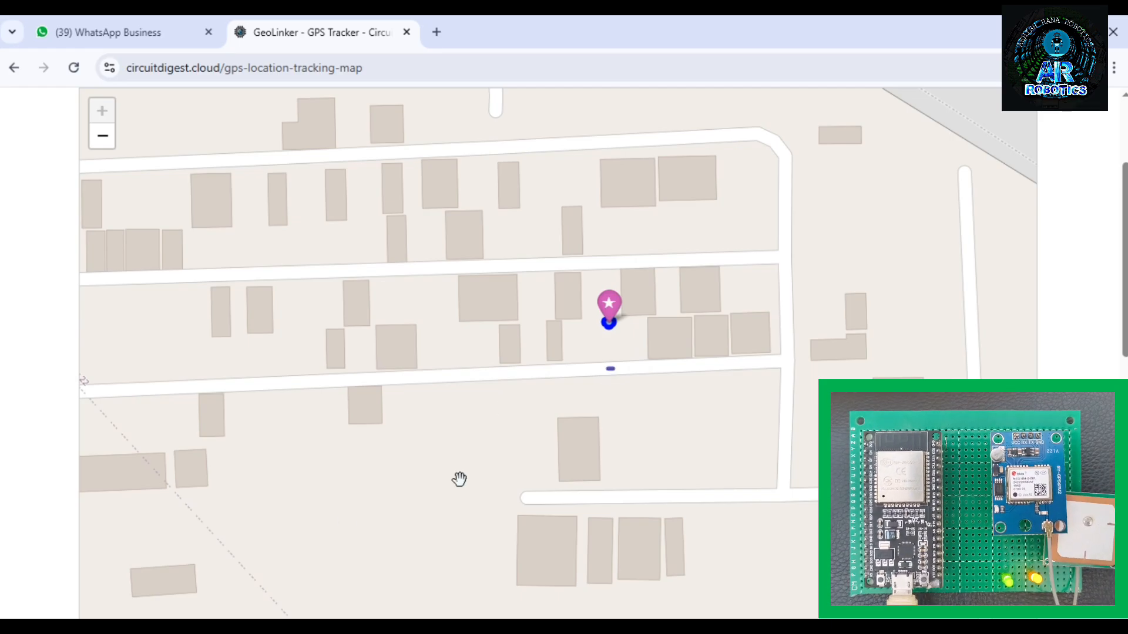